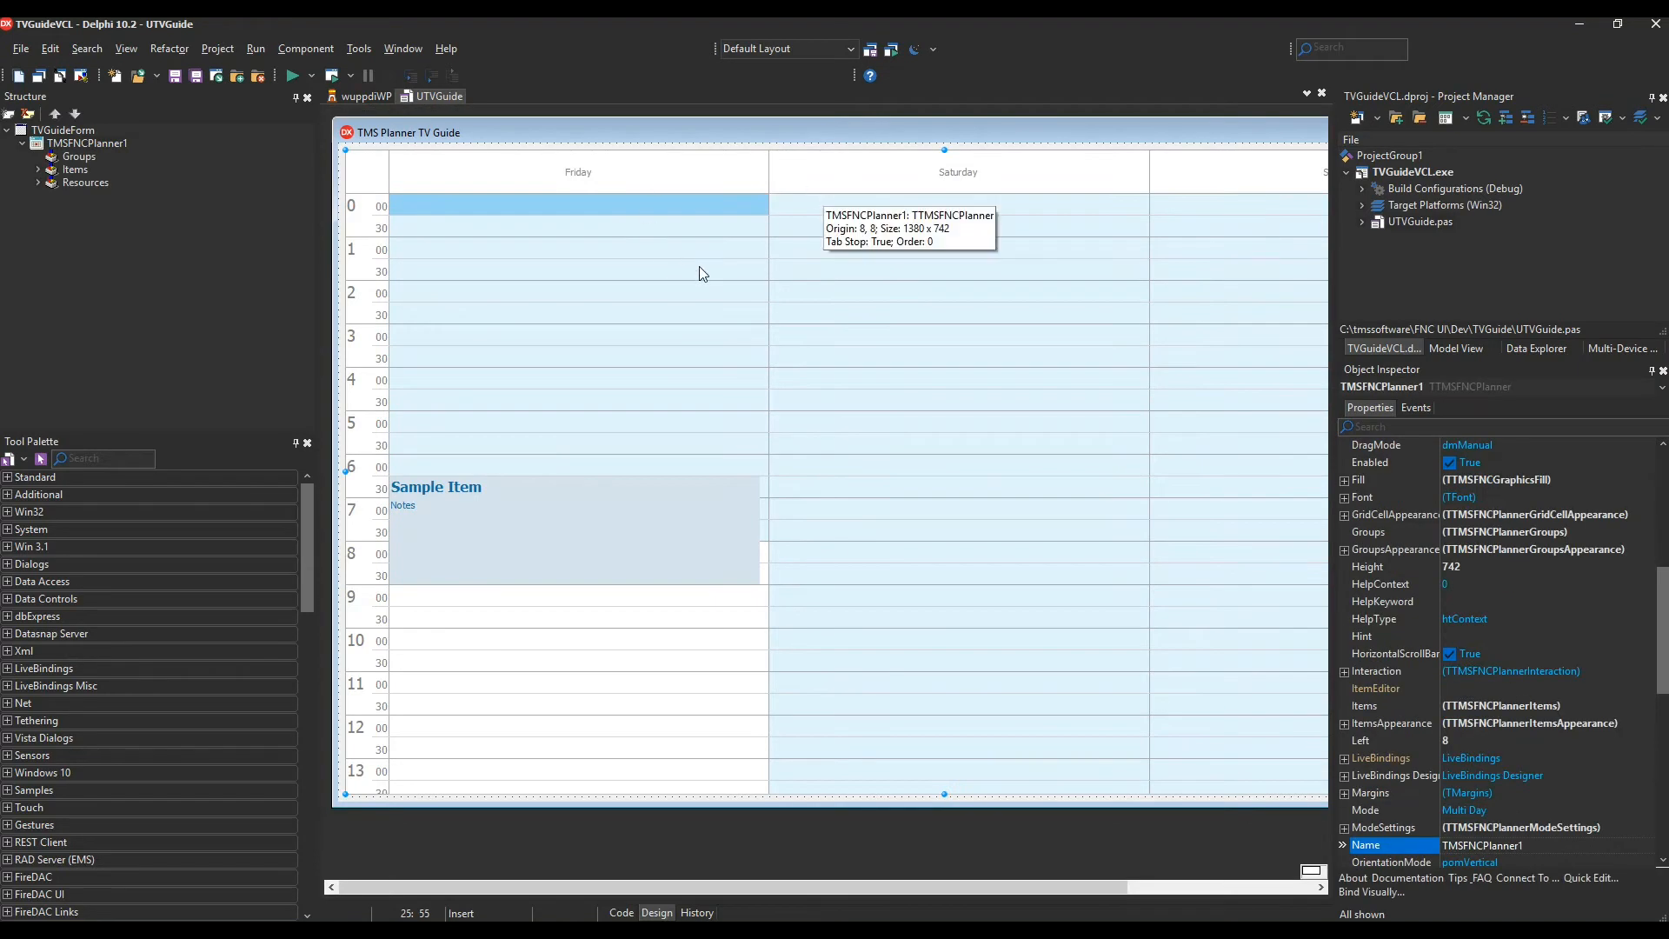
- Run the TVGuideVCL application to show the channel schedule timeline
click(292, 74)
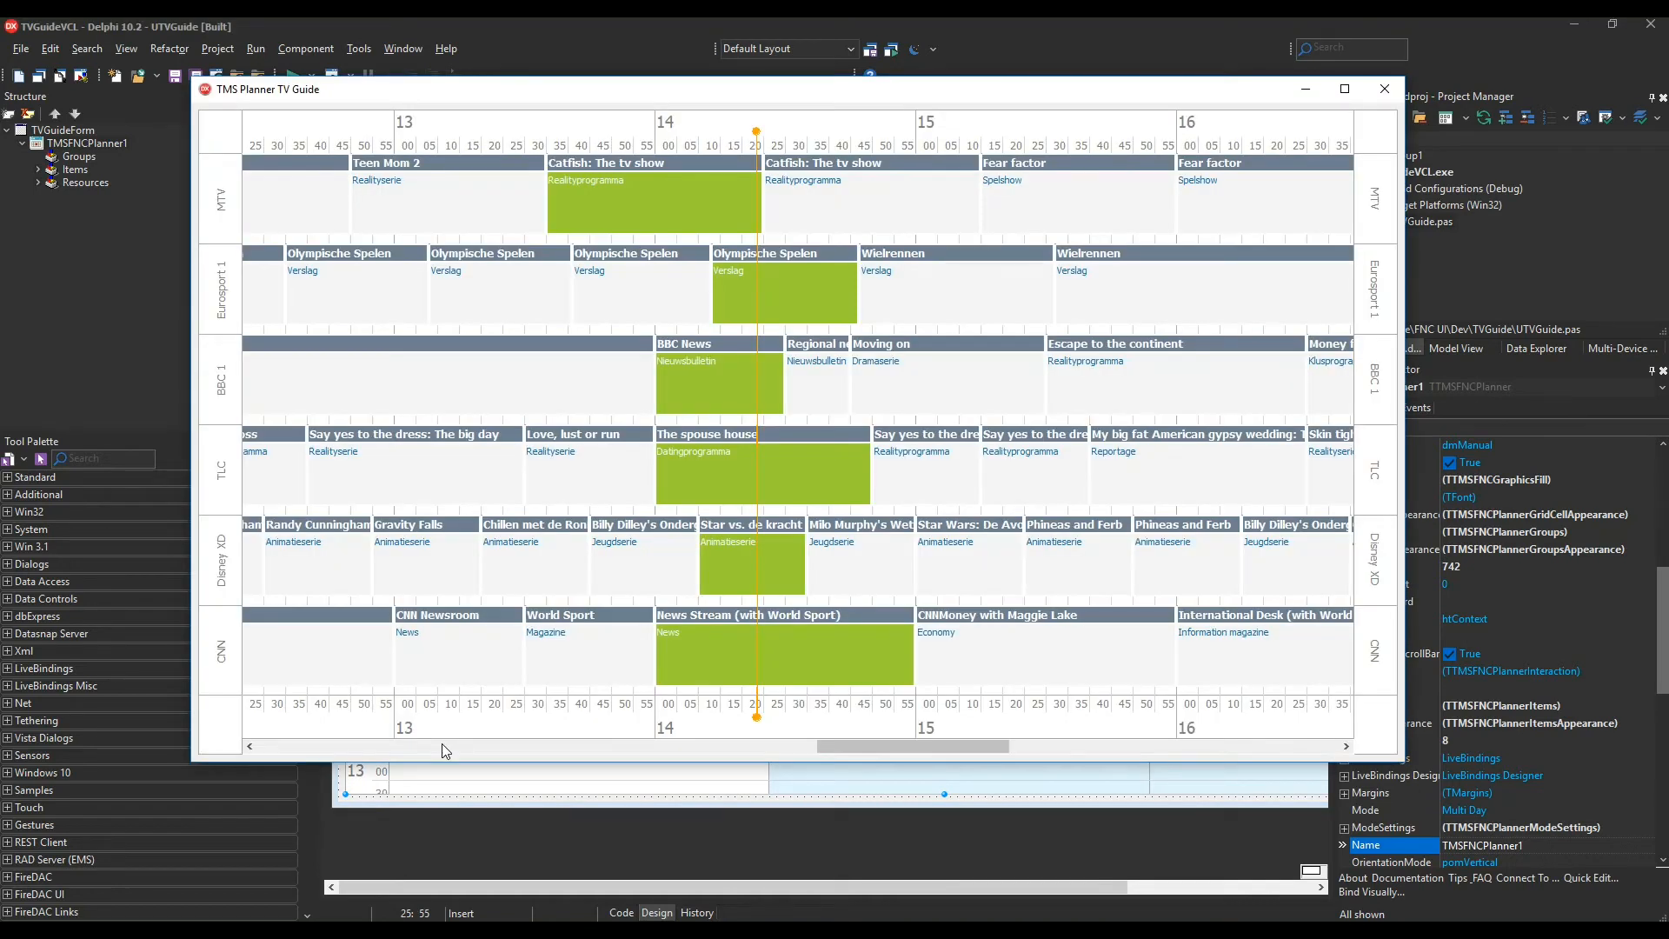
mouse_move(328, 240)
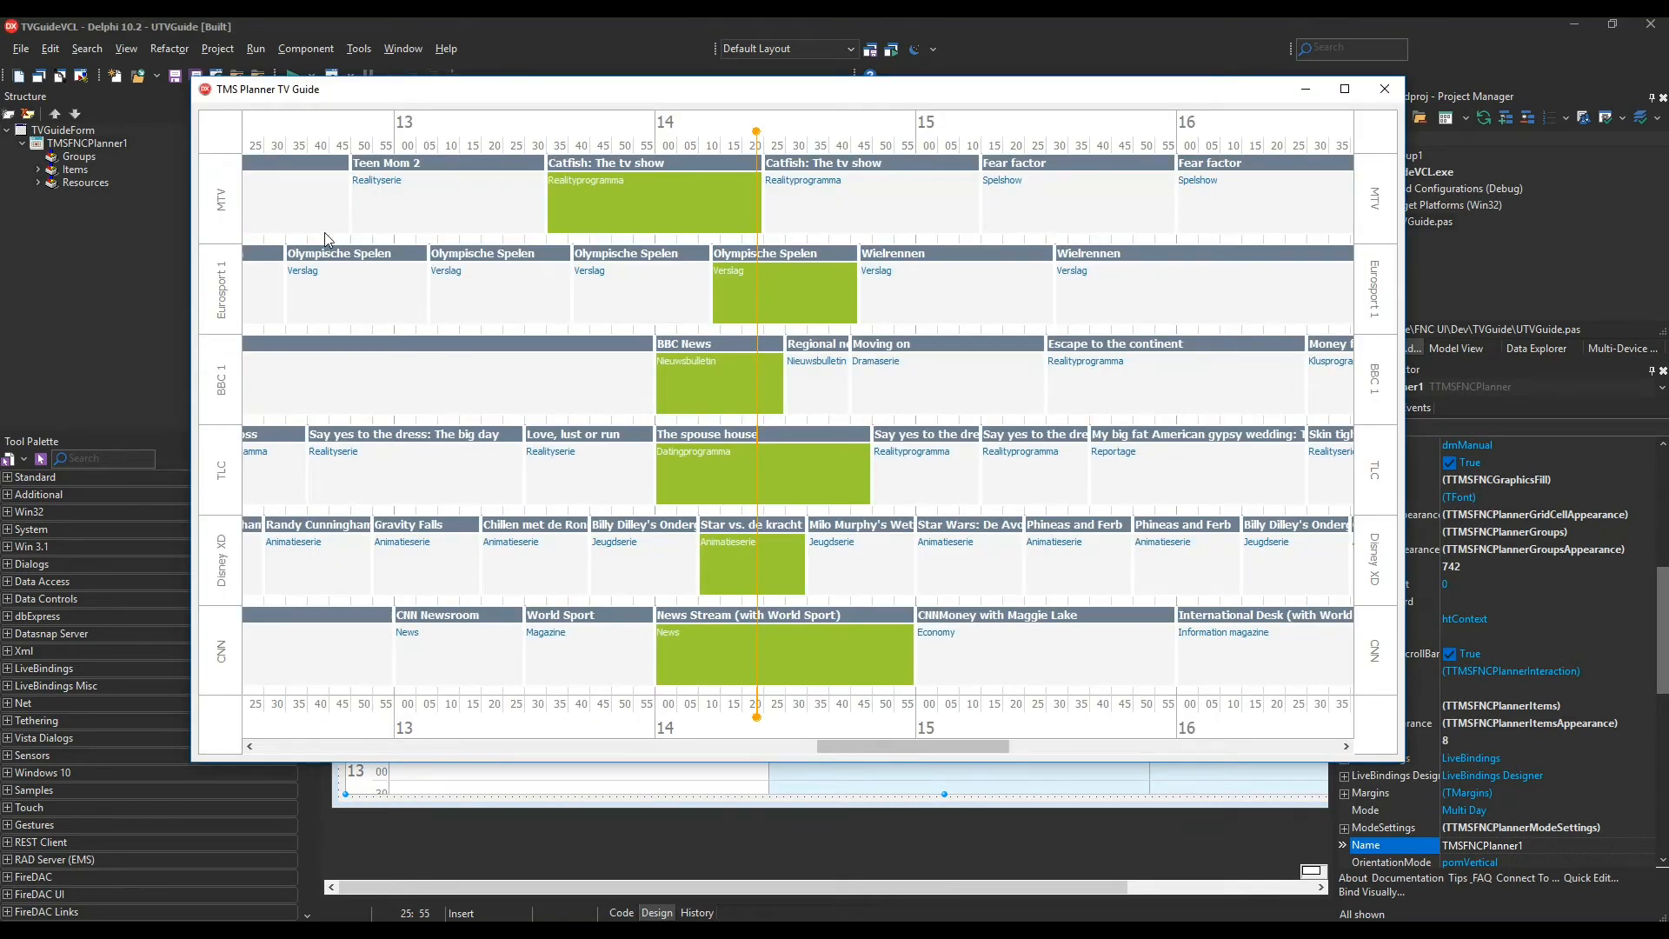
mouse_move(1083, 171)
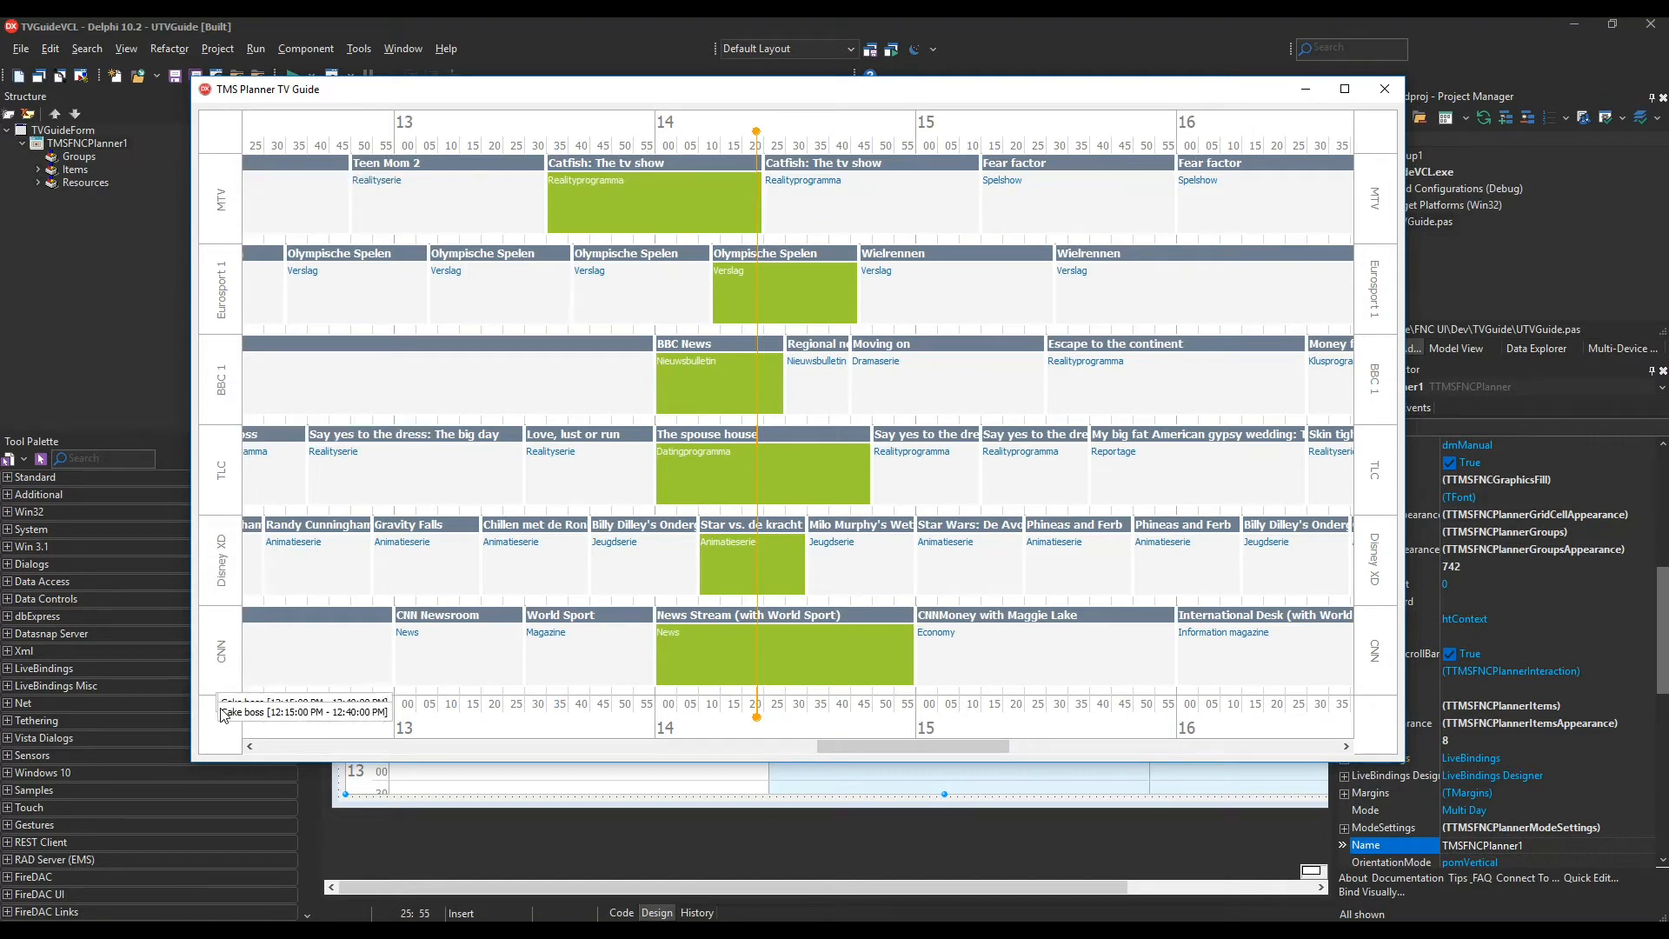
mouse_move(370, 481)
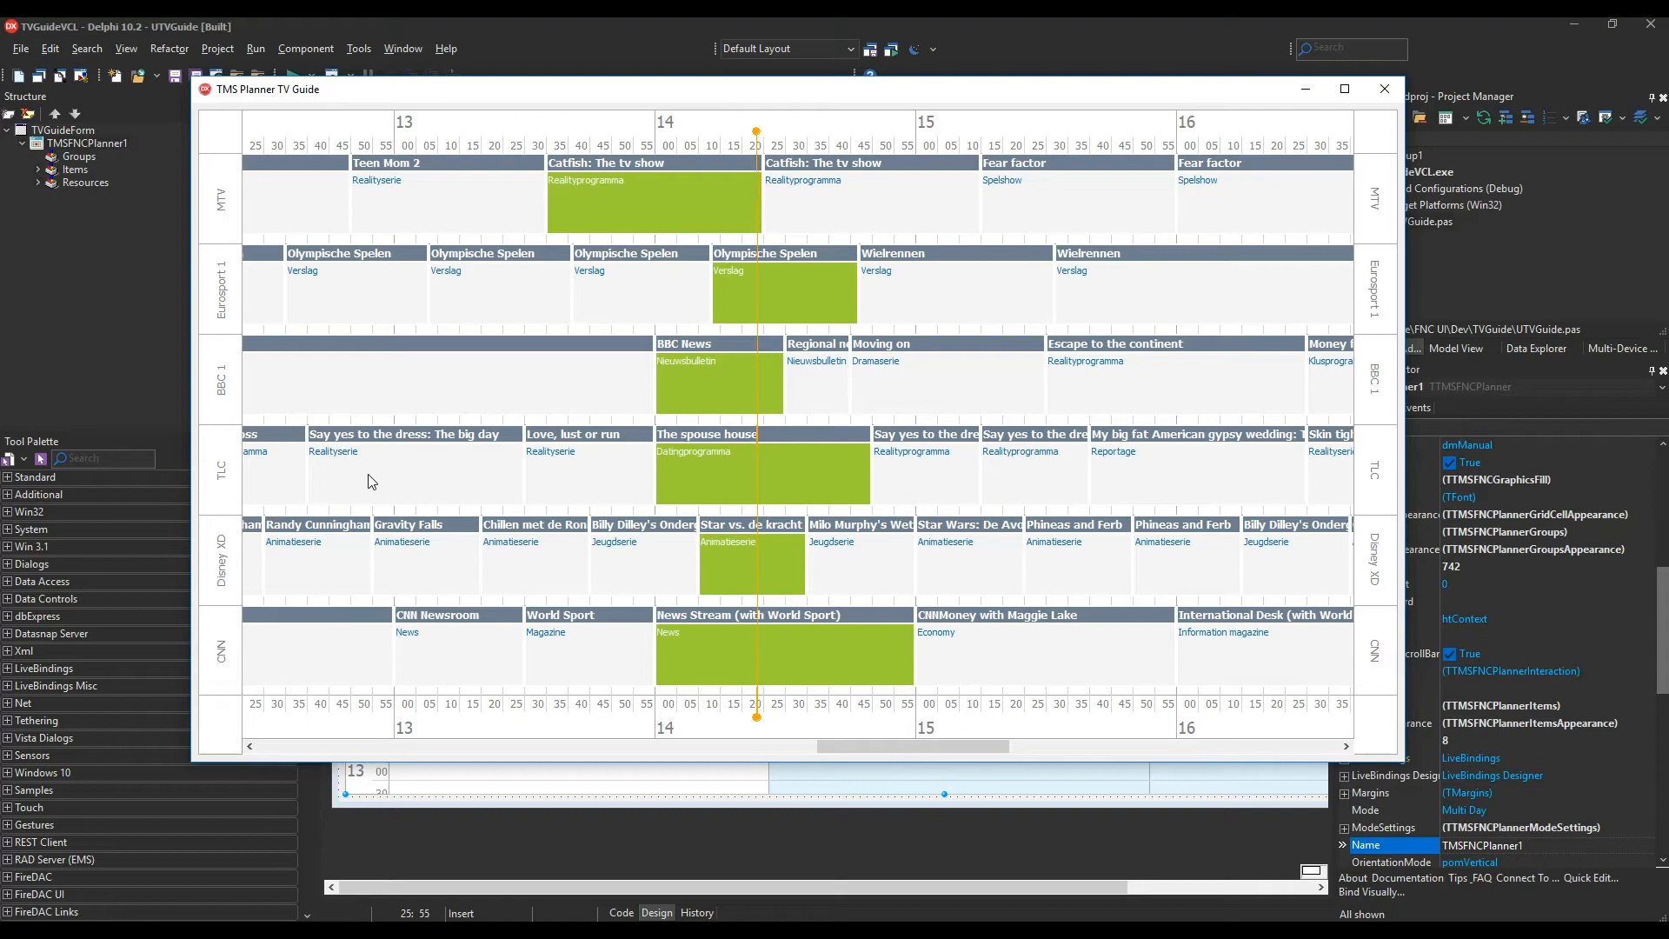
mouse_move(367, 458)
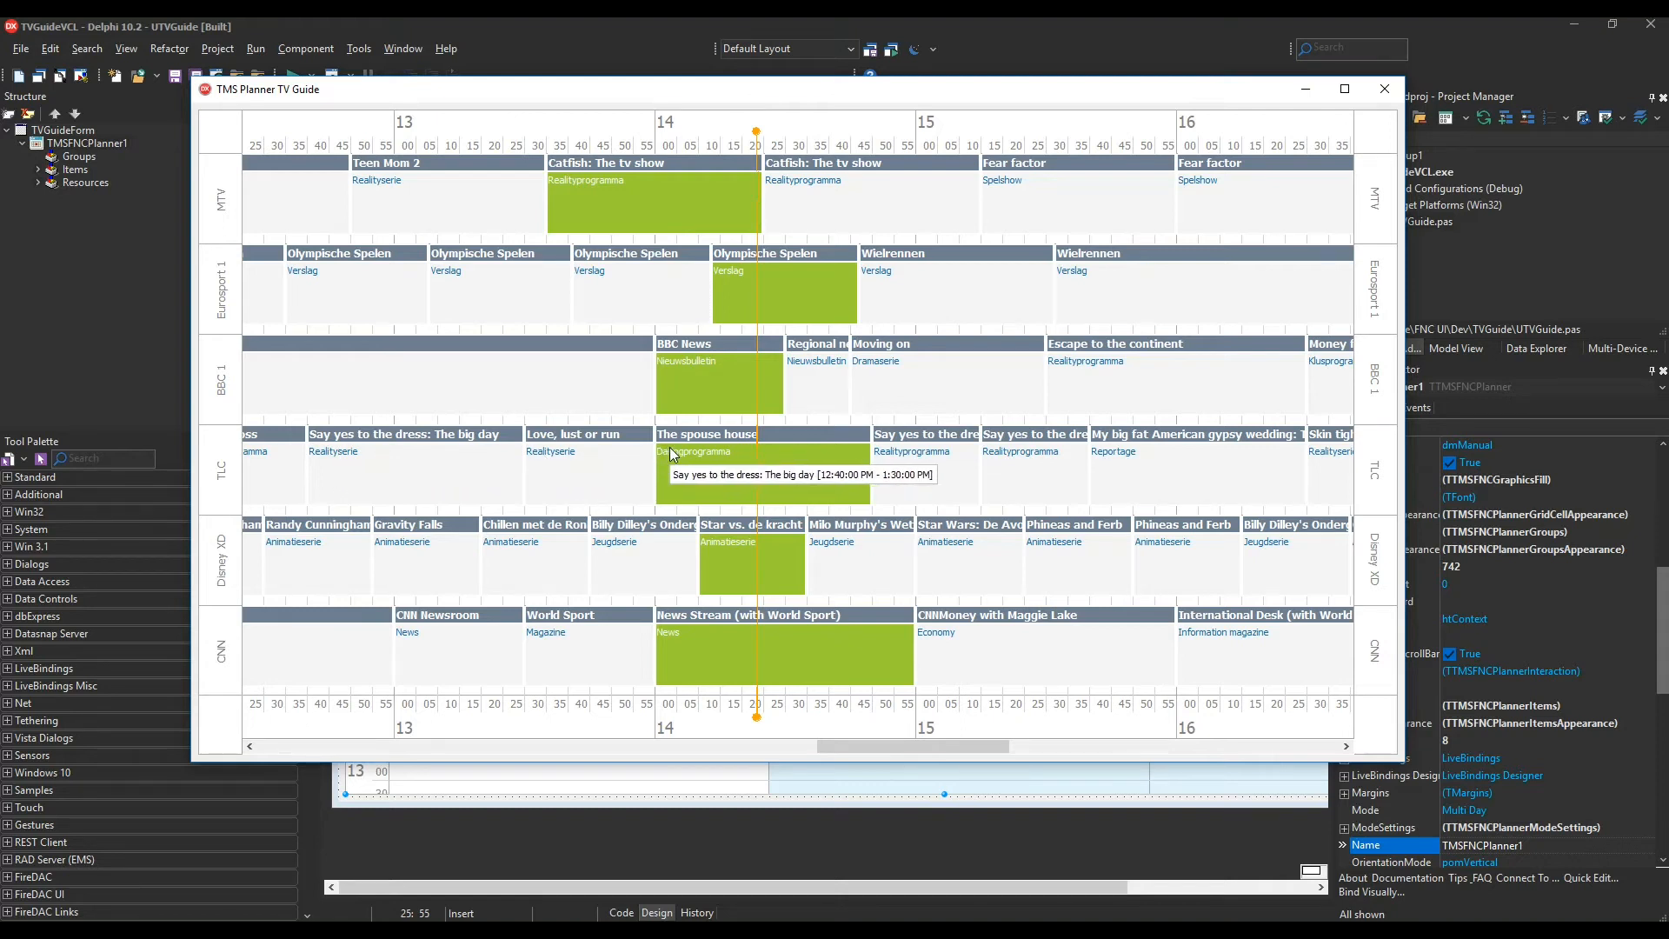
mouse_move(687, 538)
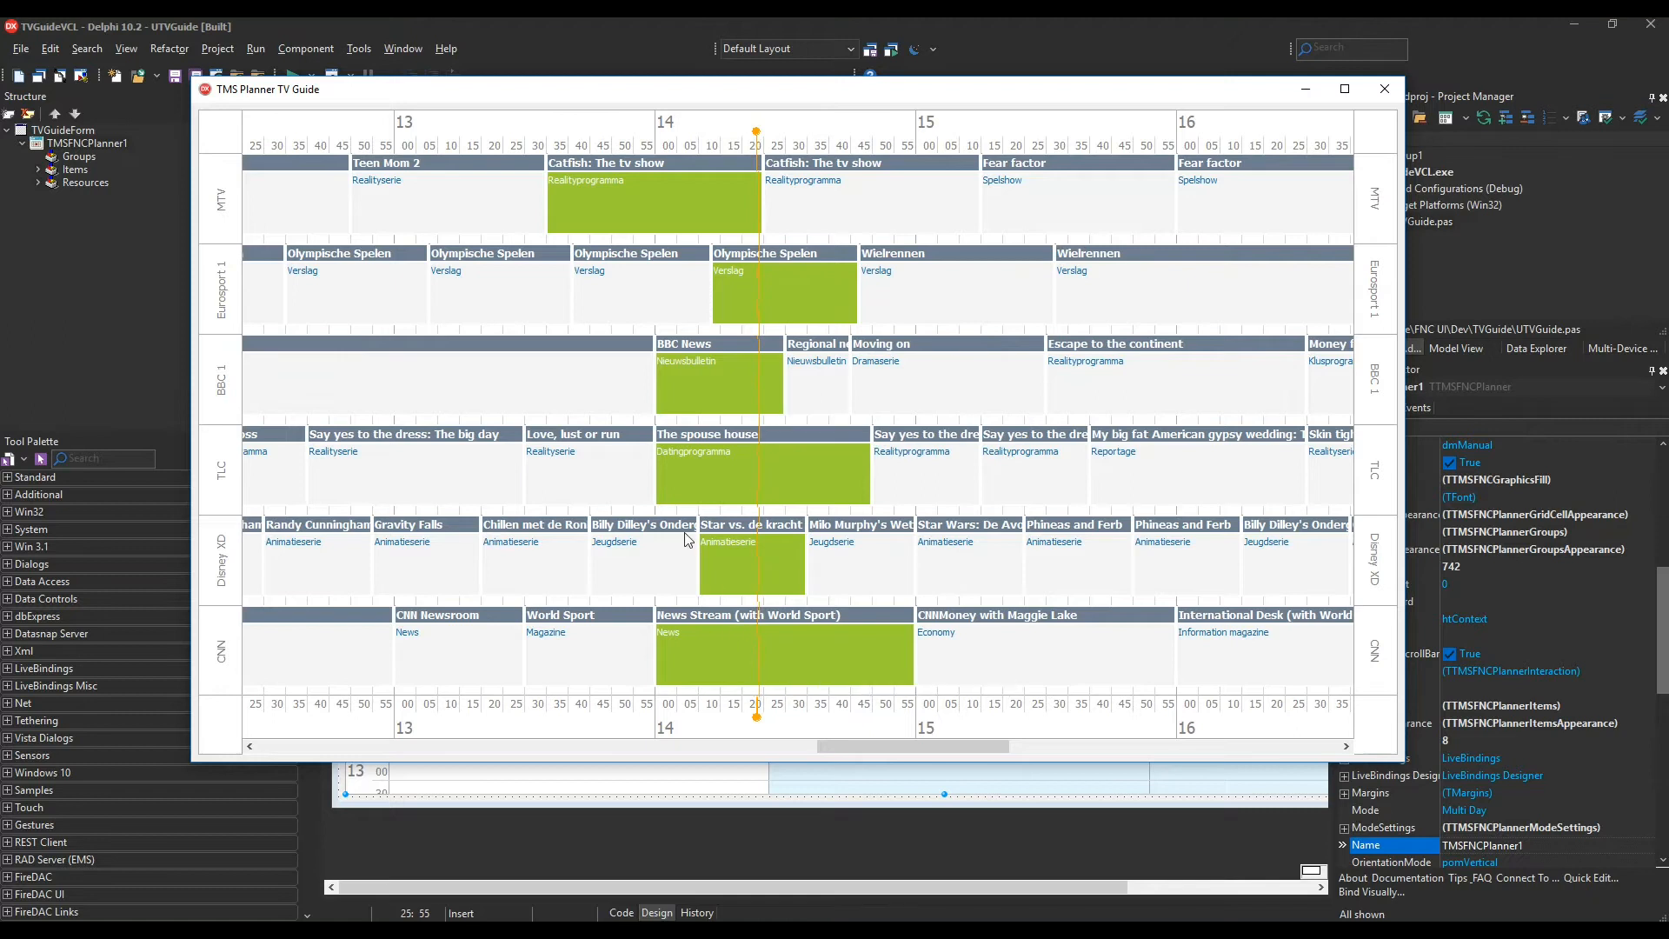
mouse_move(616, 375)
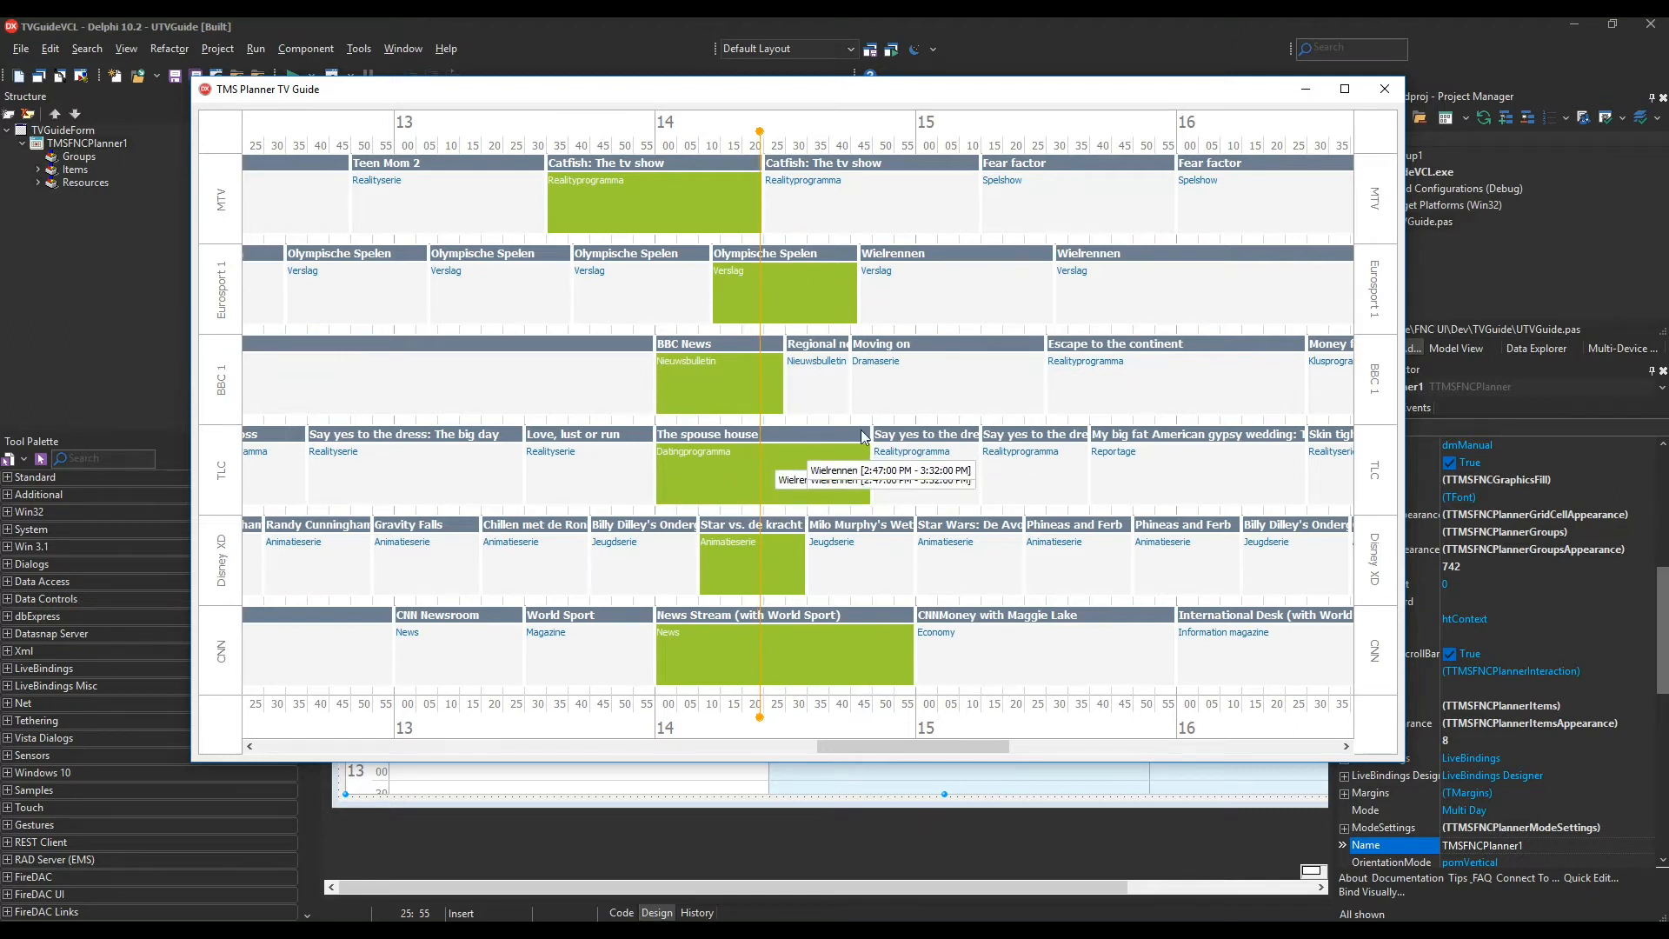
mouse_move(1007, 783)
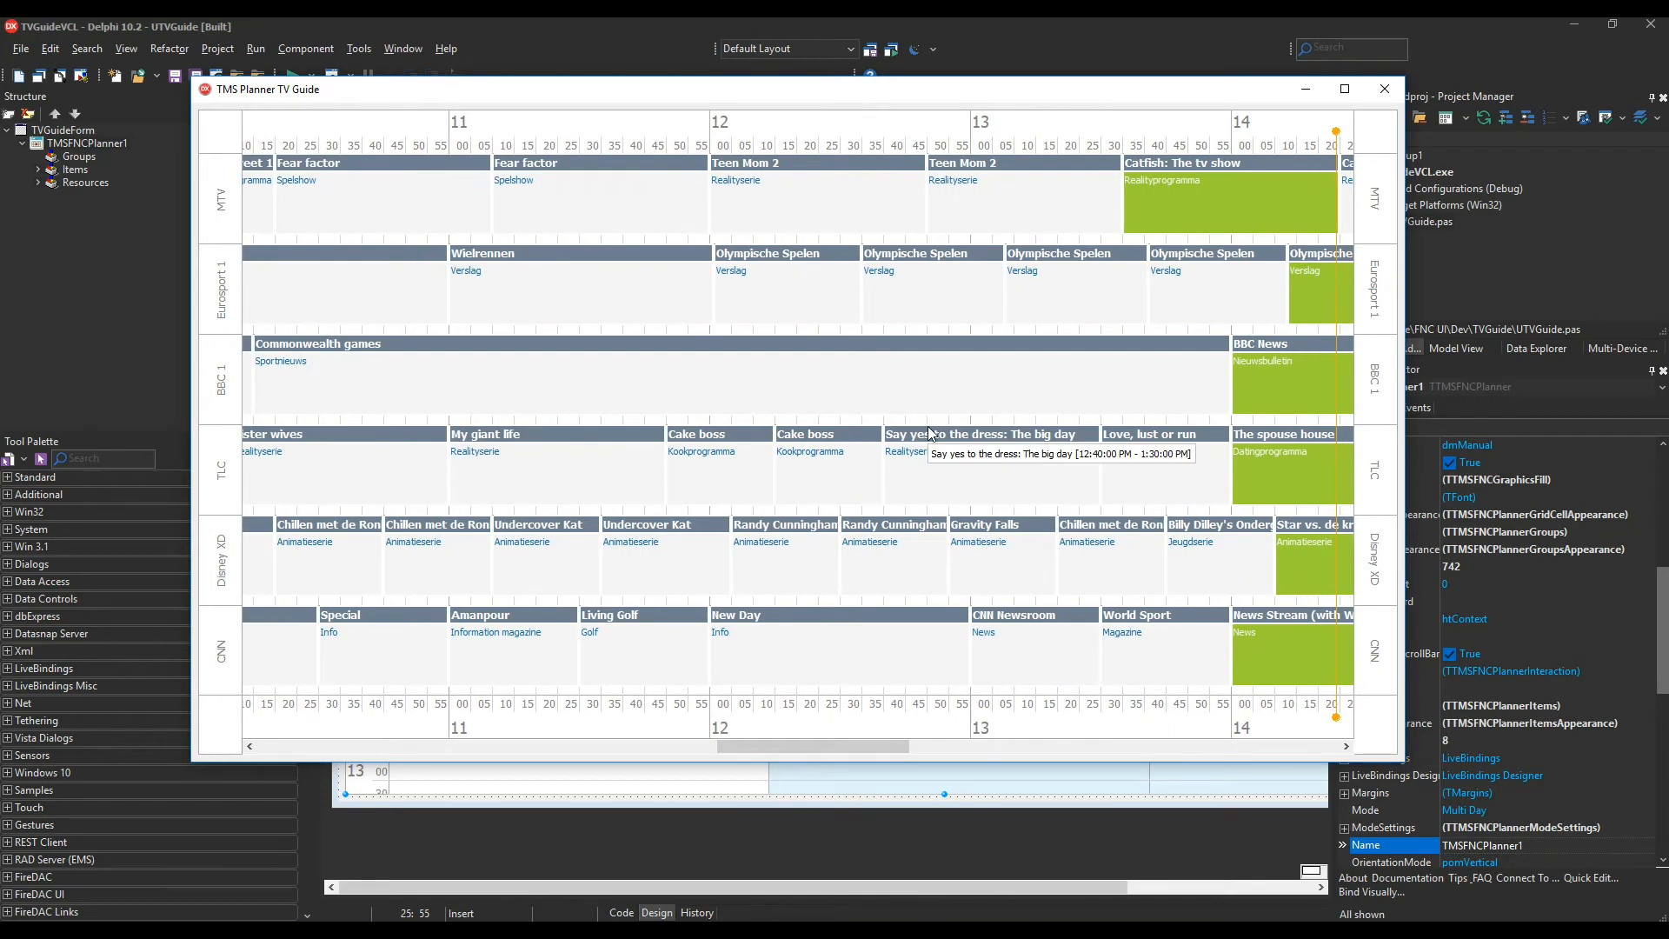
- Close the running TV guide window to return to the form-creation code
click(1384, 89)
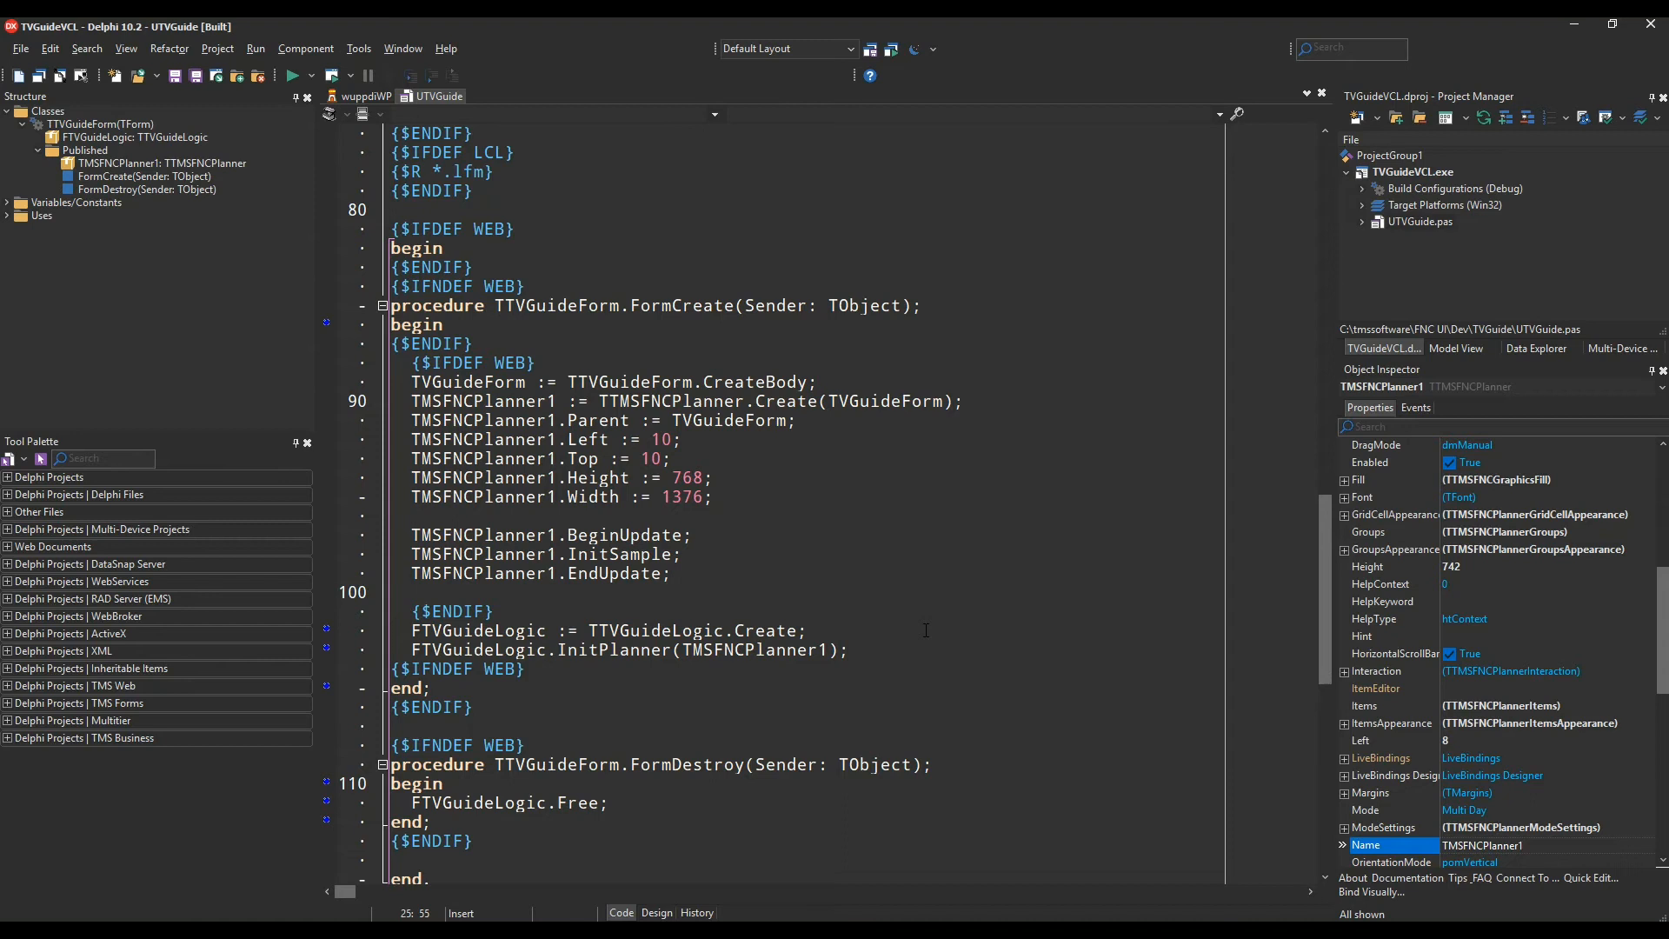
- Switch to the UBL unit with the TTVShow, TTVChannel and TTVGuideLogic declarations
click(490, 96)
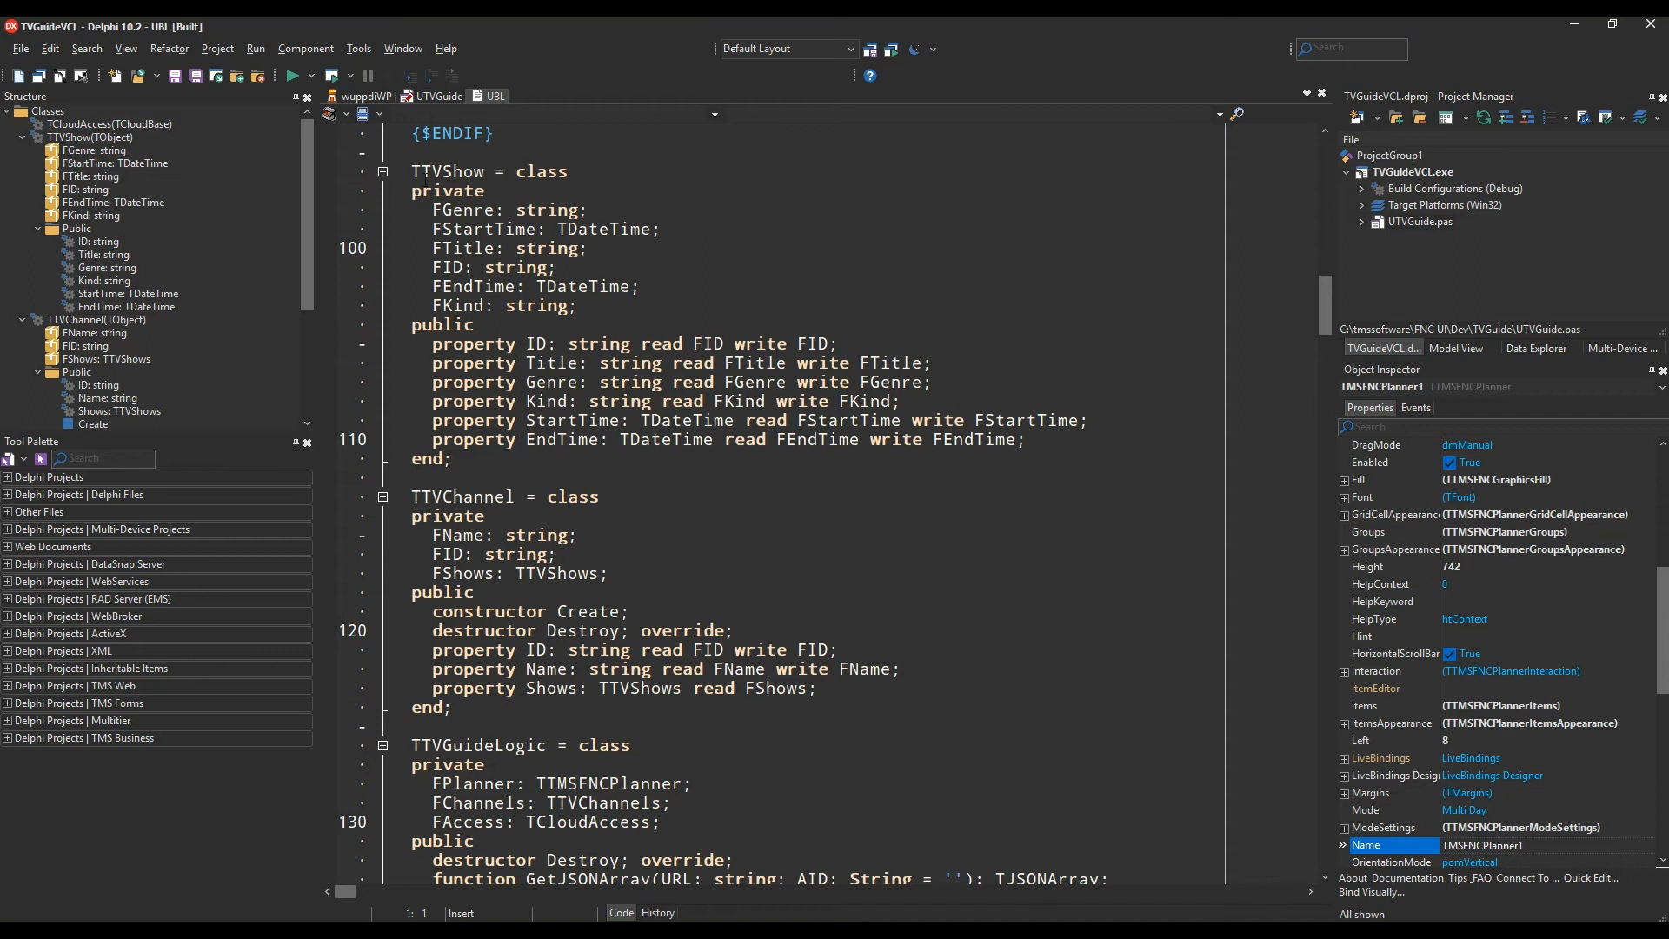
- Scroll through the UBL class declarations
scroll(down, 3)
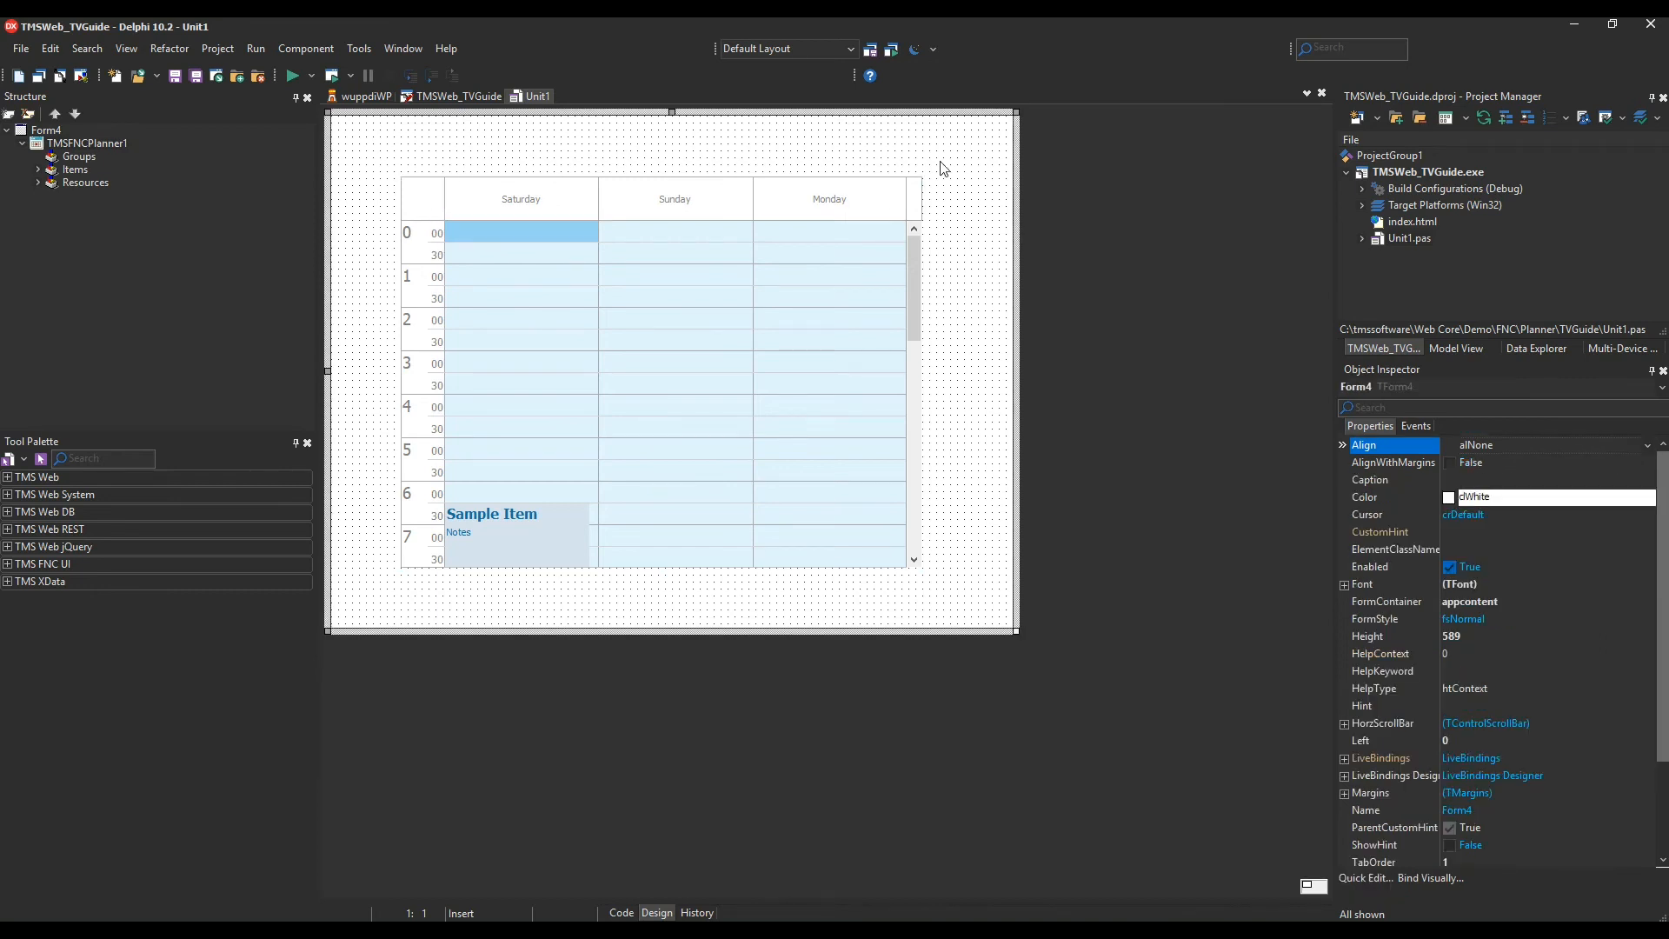
- Show the web form's Unit1 source with TForm4 and WebFormCreate
click(621, 913)
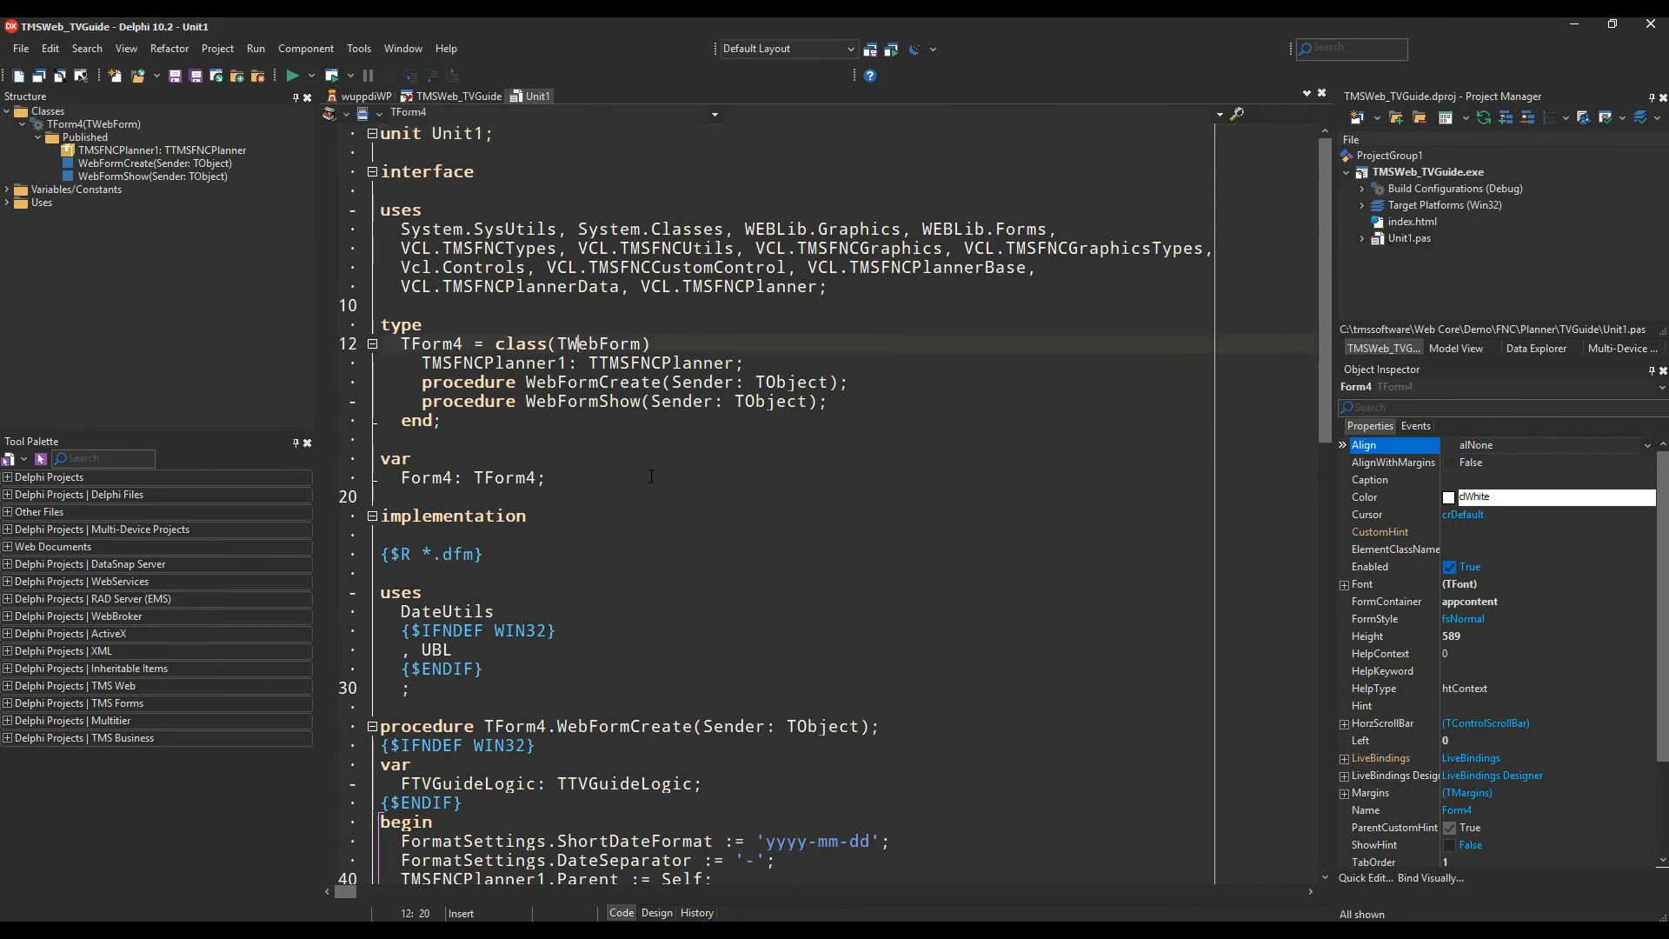
- Review WebFormCreate and WebFormShow, then run TMSWeb_TVGuide in the browser
scroll(down, 3)
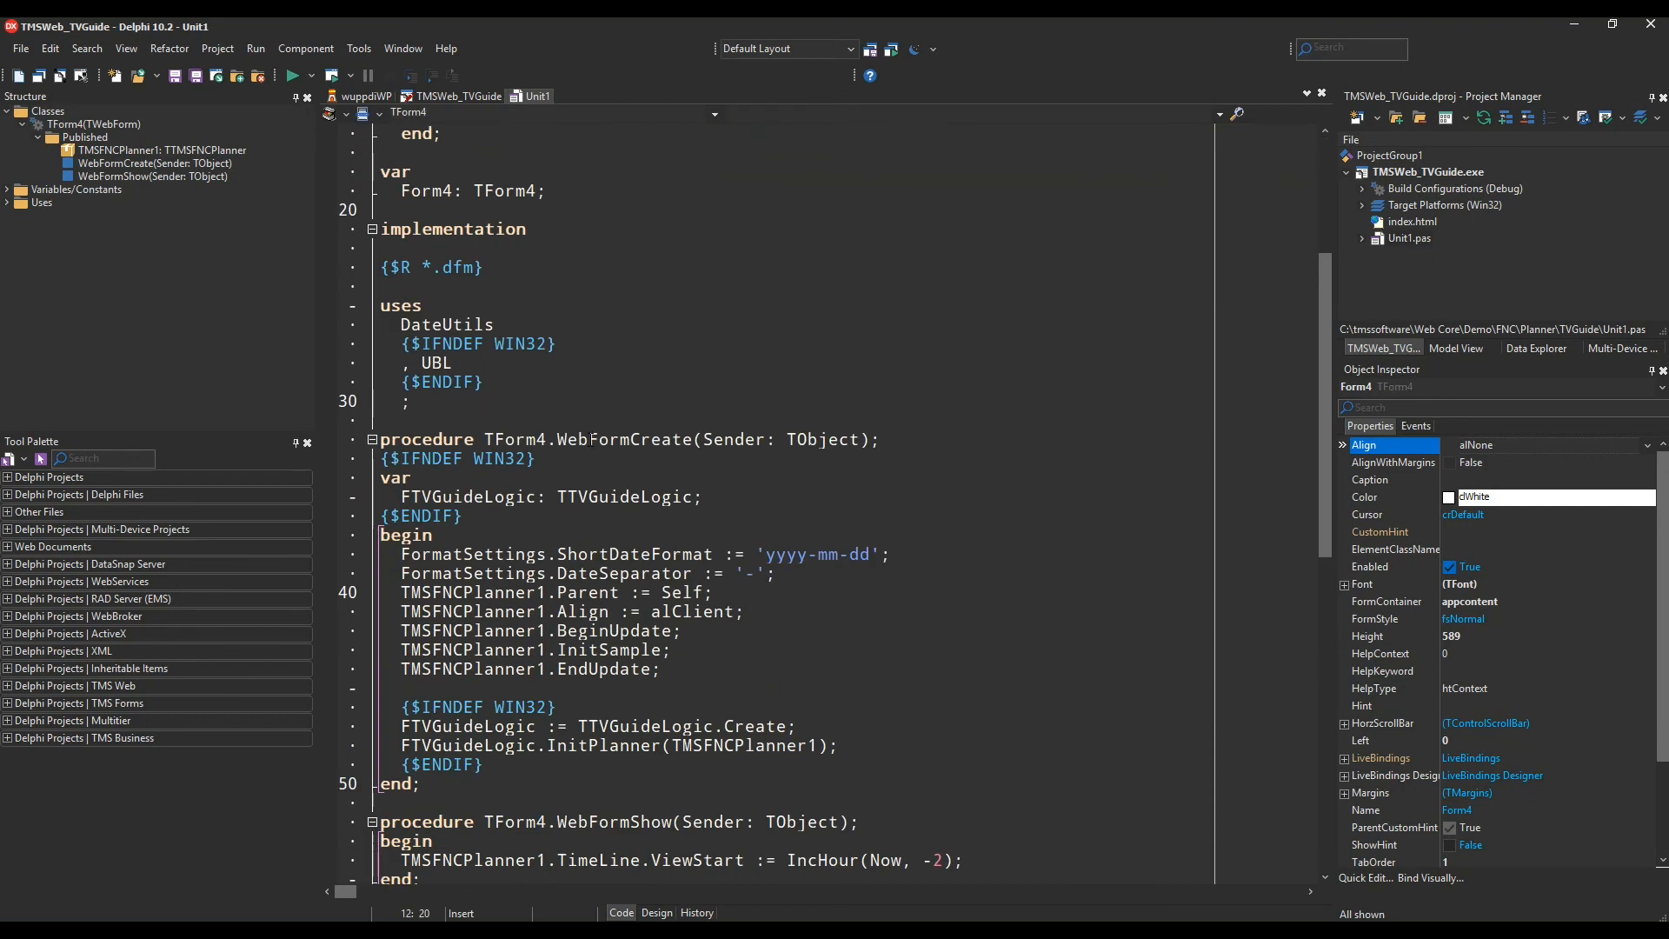
scroll(down, 3)
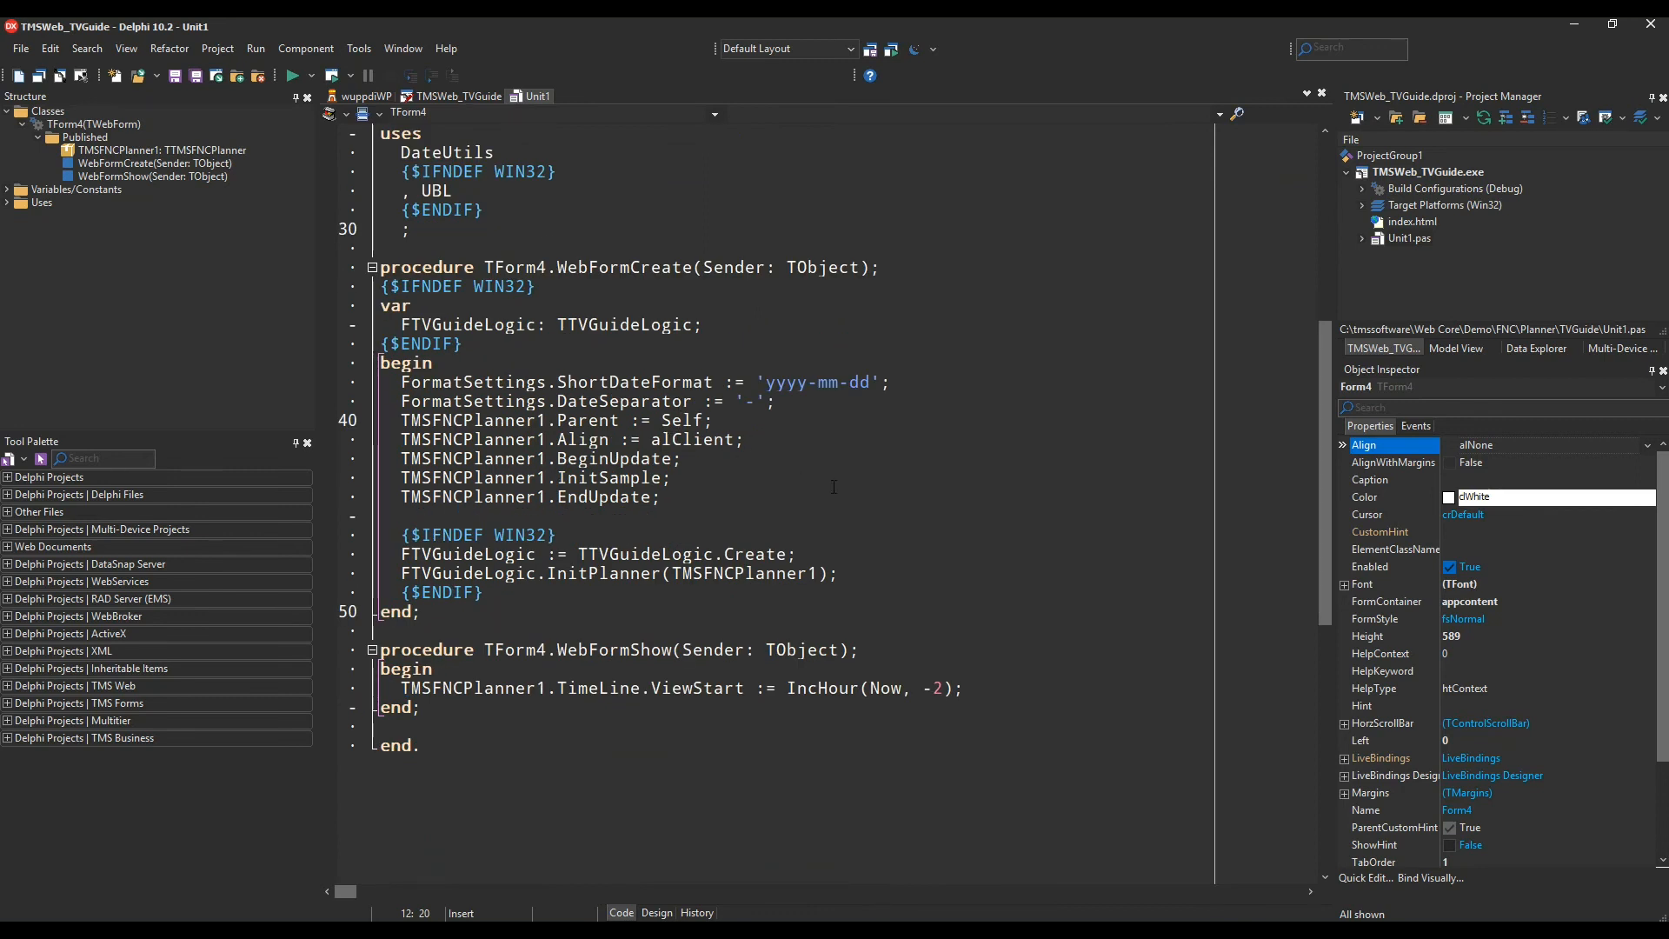
scroll(down, 3)
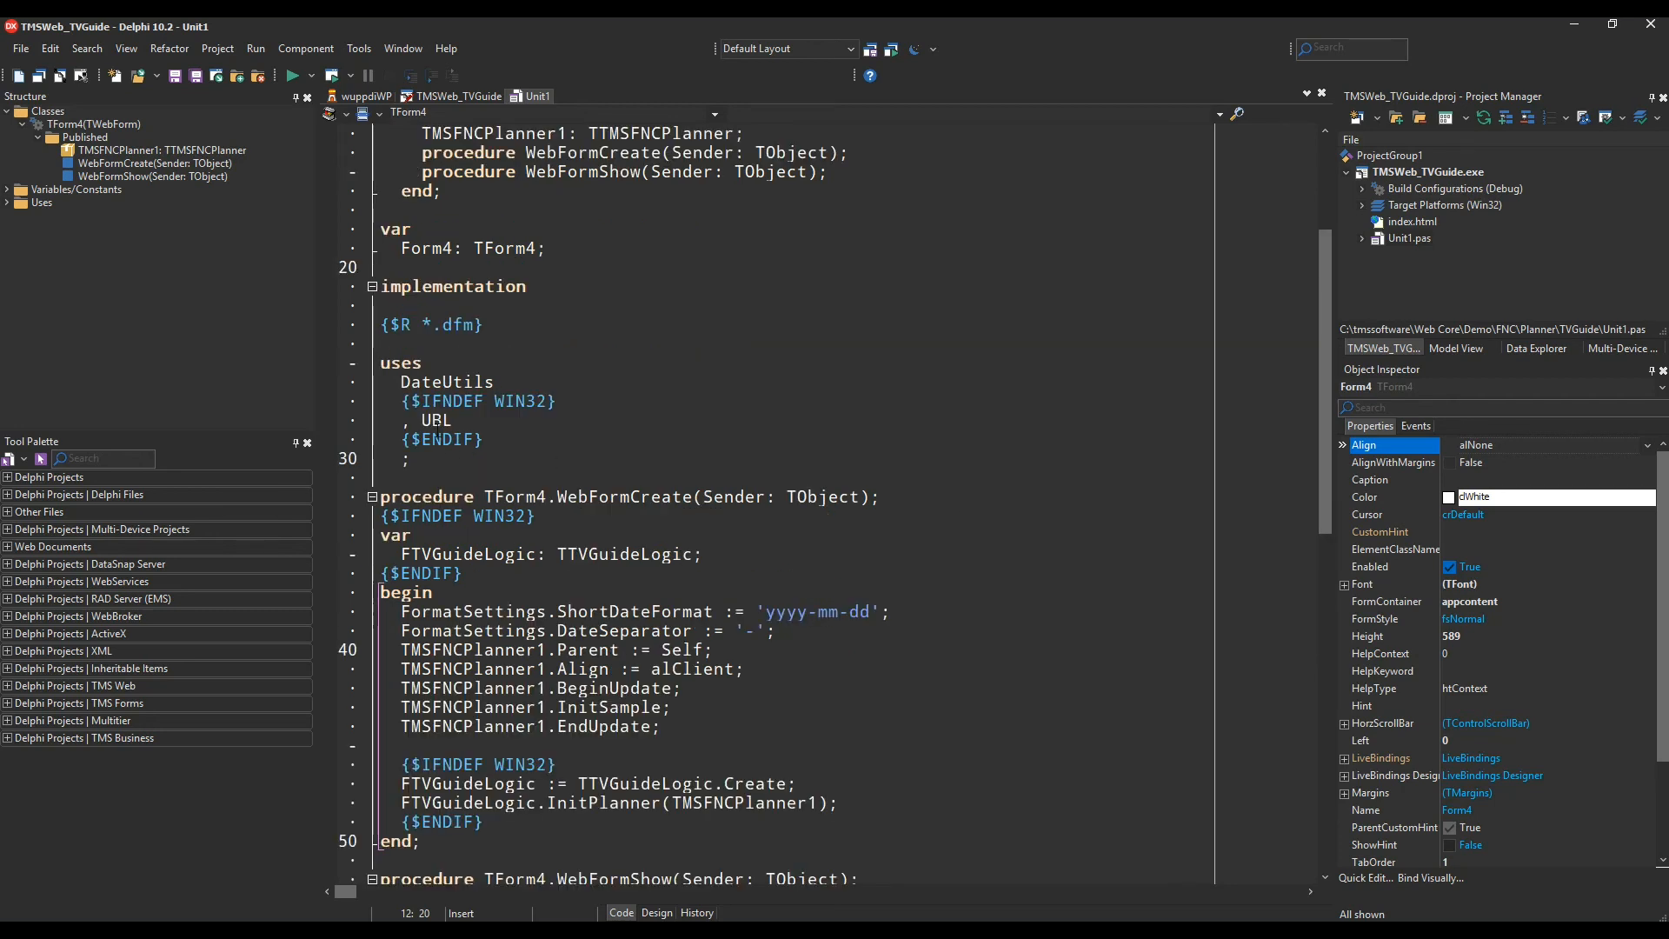
click(293, 75)
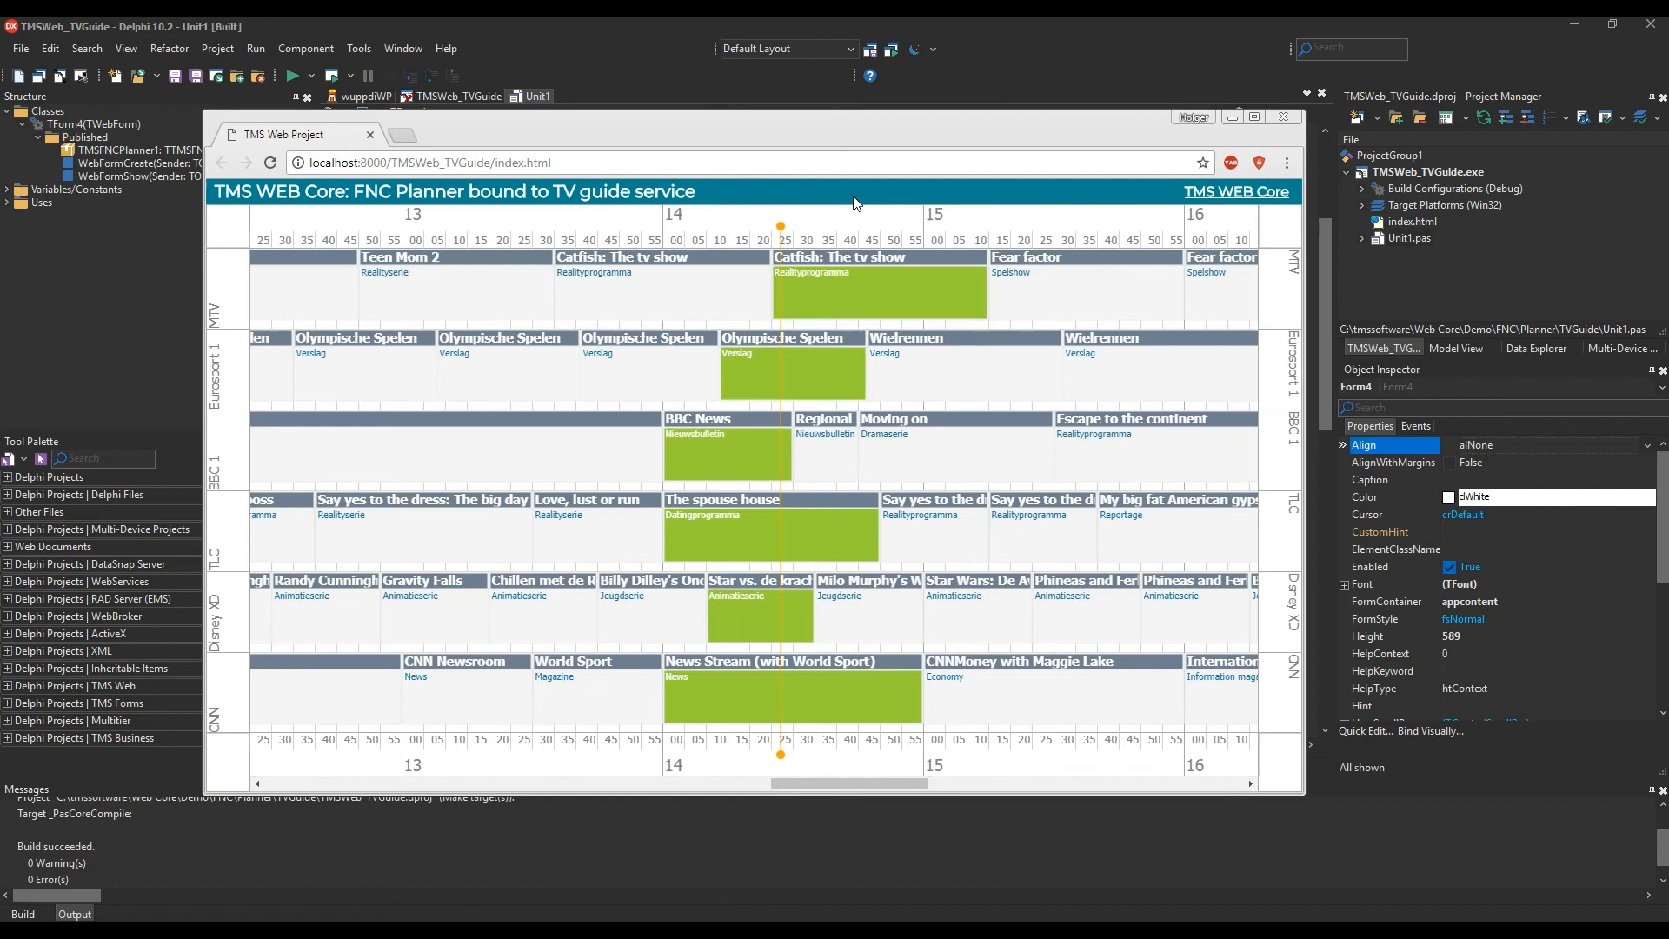
mouse_move(836, 317)
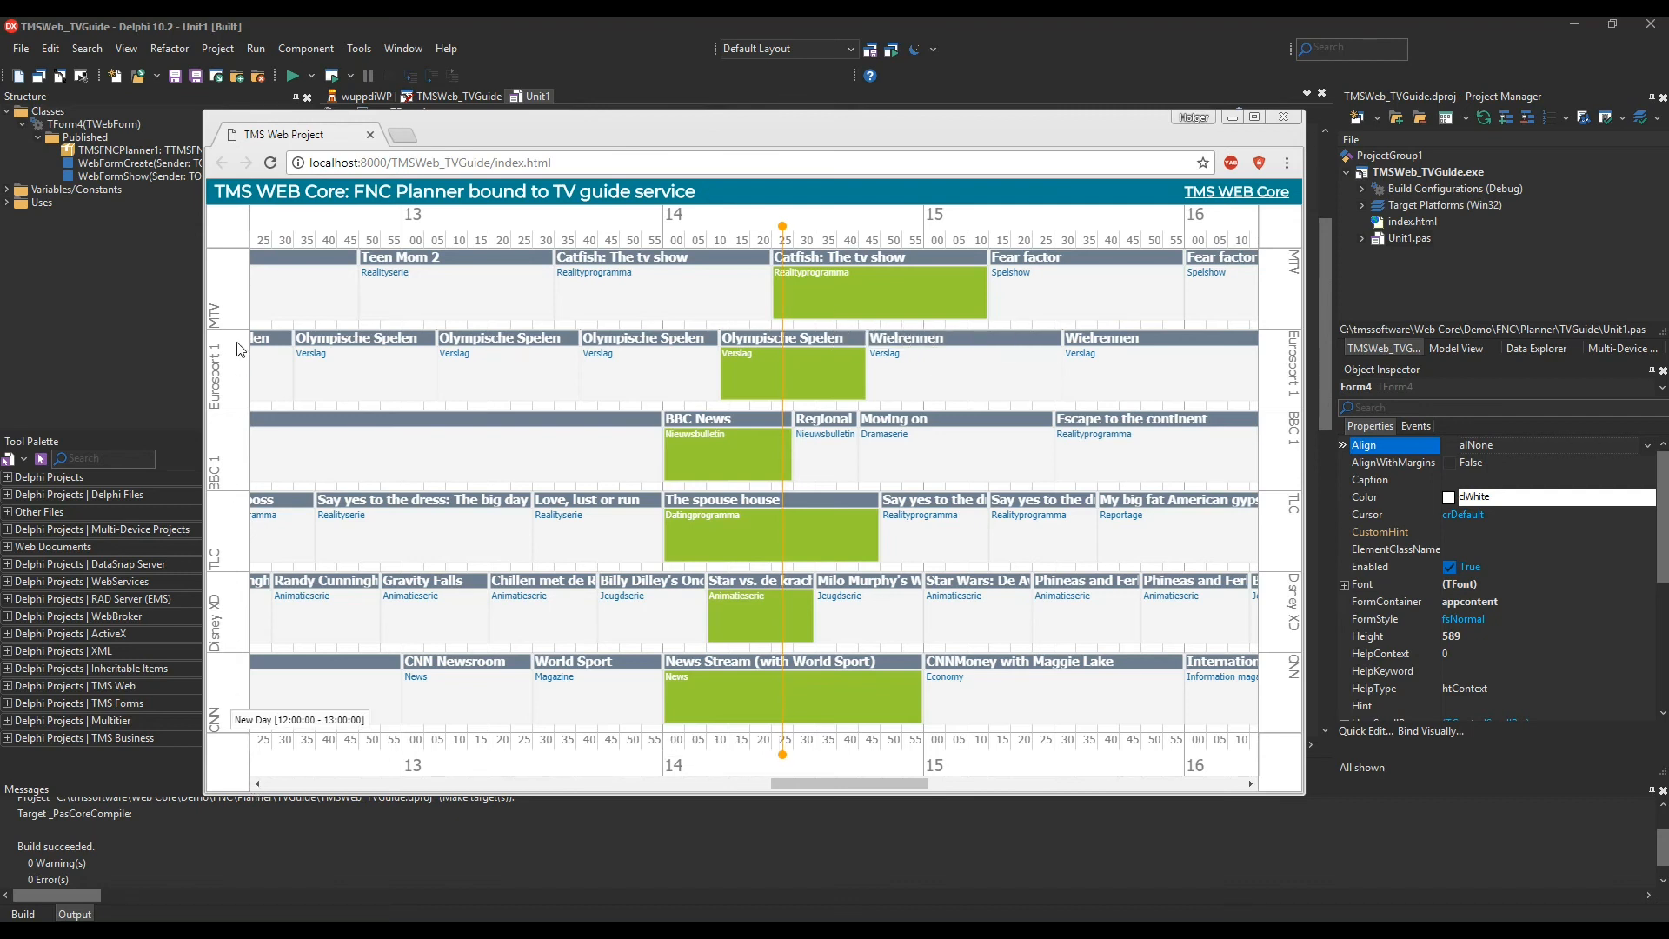
mouse_move(615, 563)
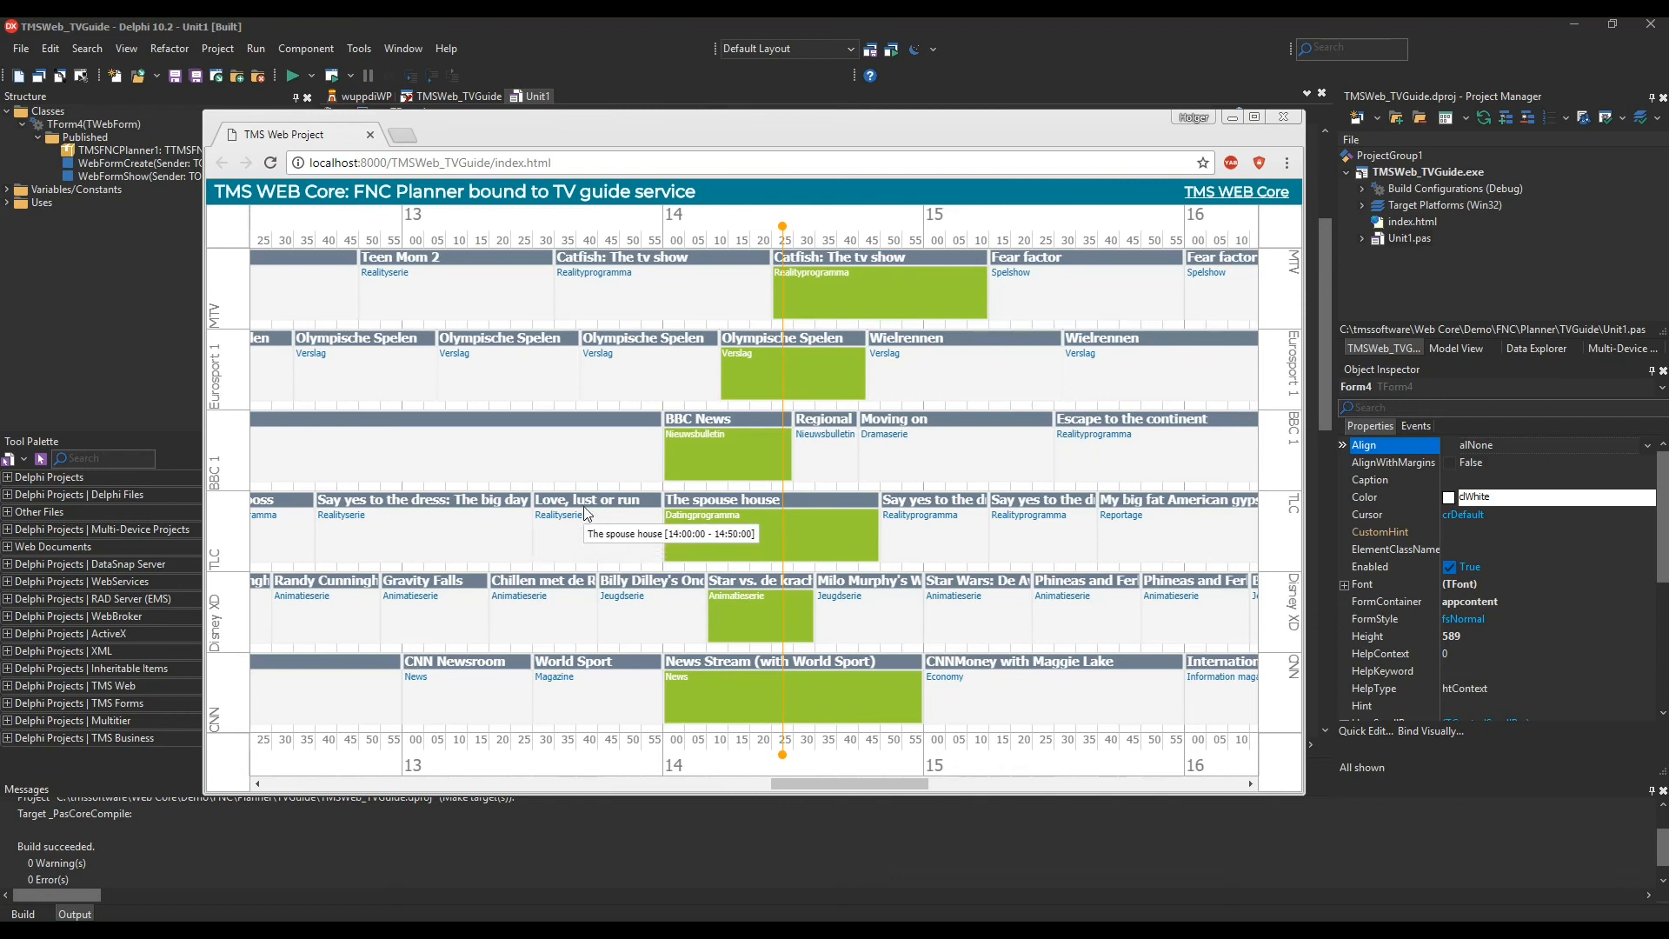
mouse_move(622, 447)
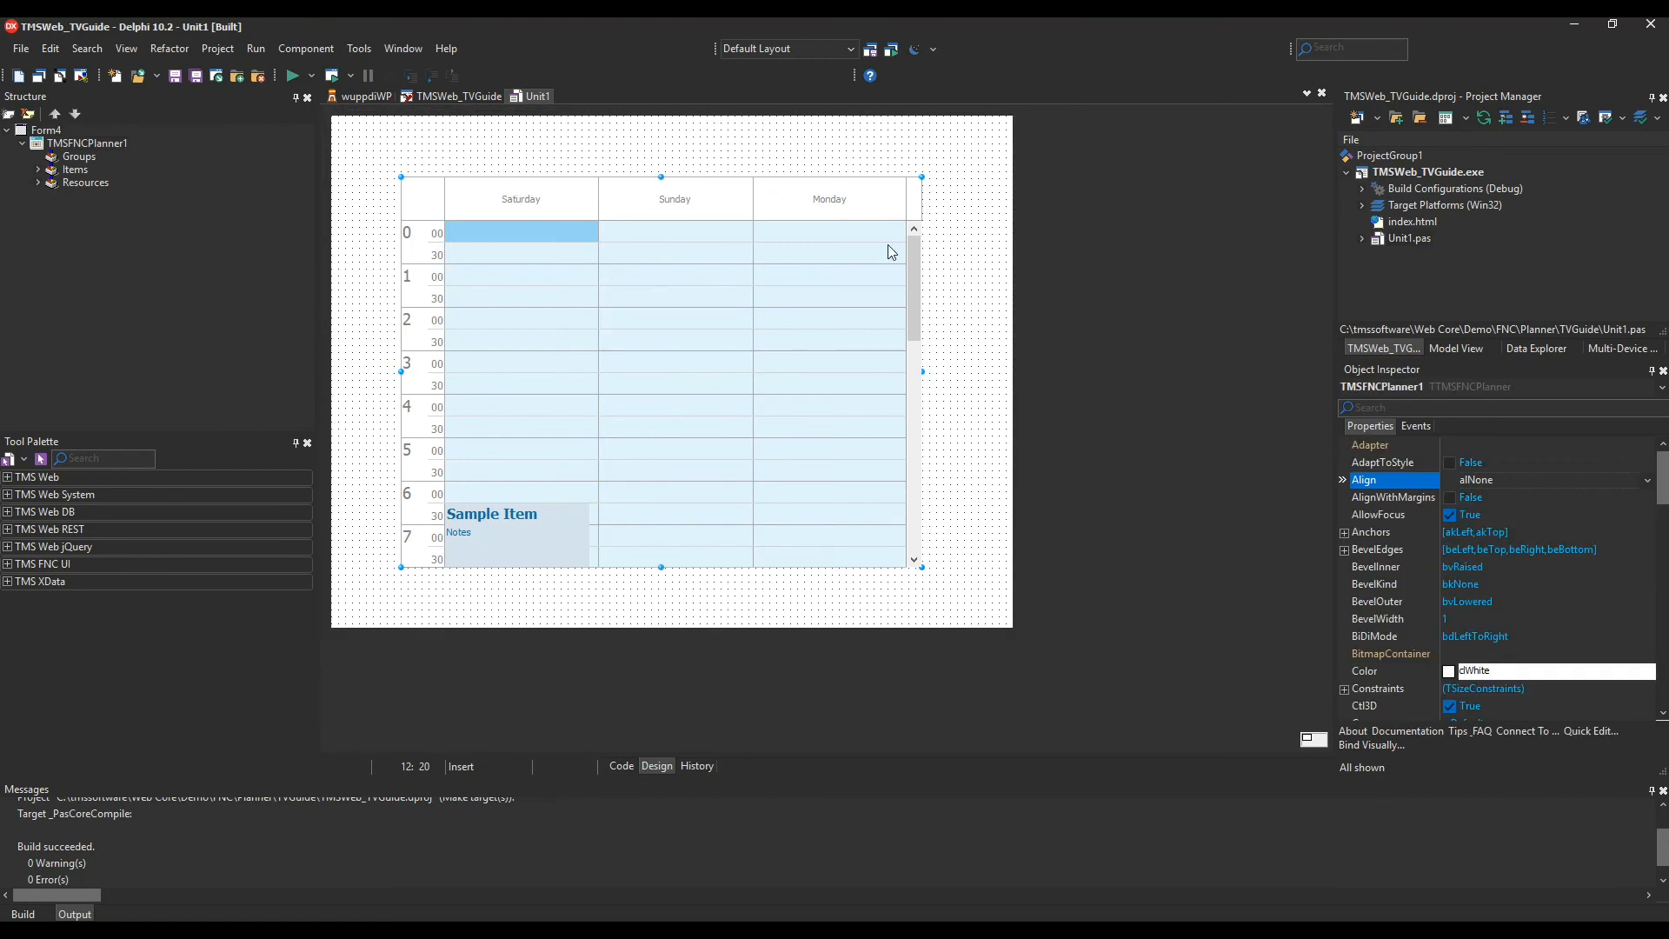
mouse_move(1124, 396)
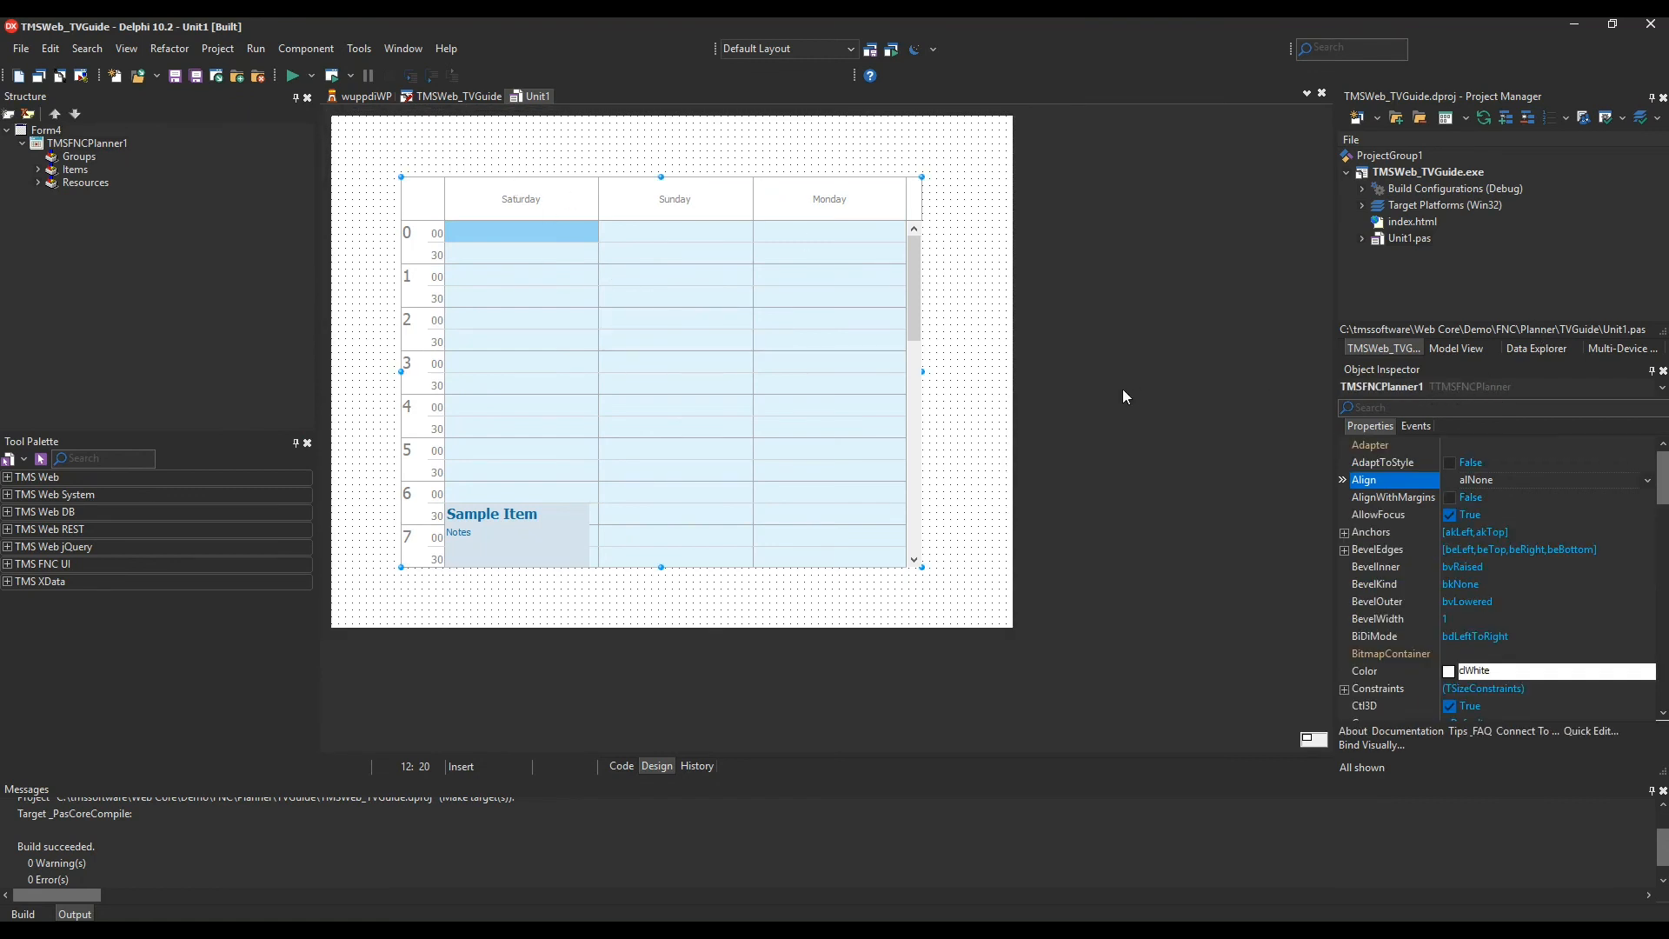
mouse_move(979, 423)
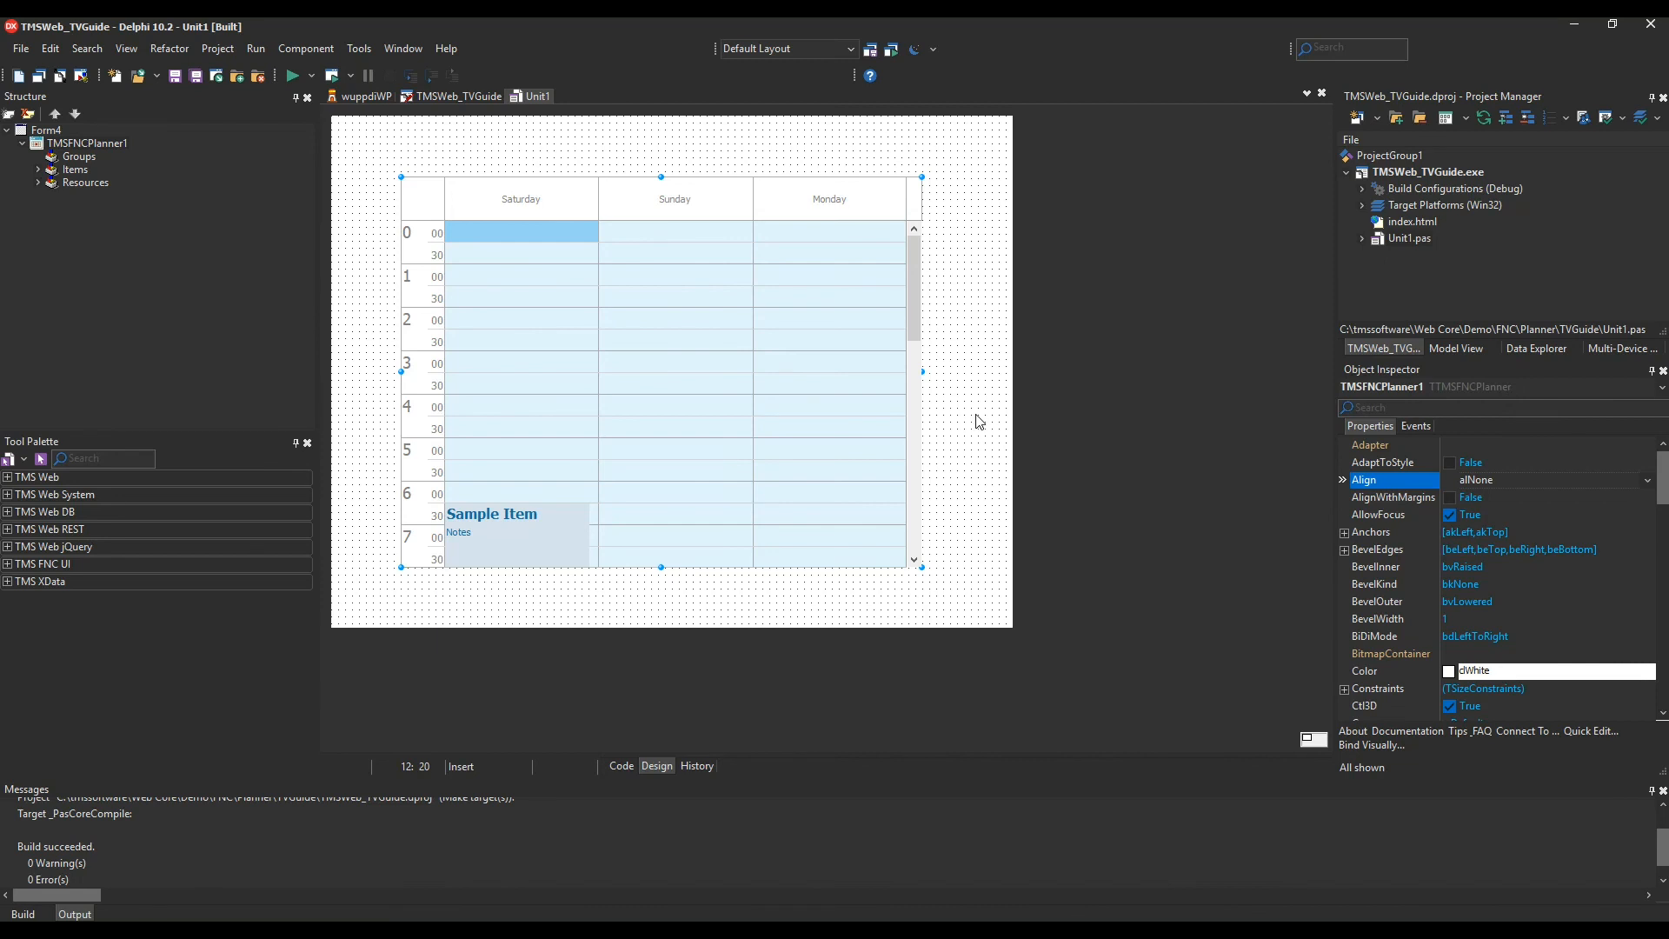